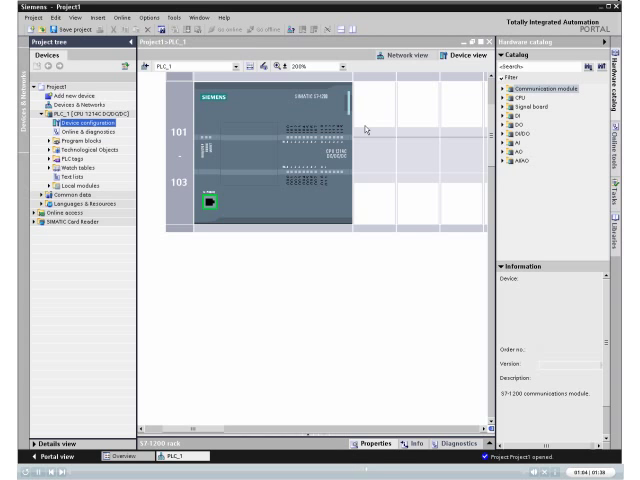
mouse_move(498, 116)
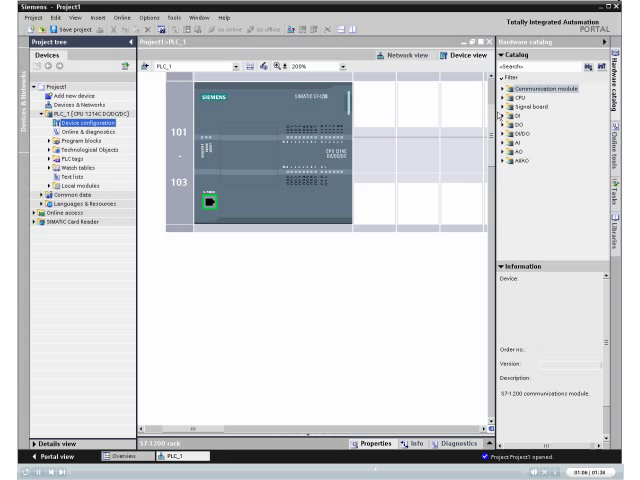